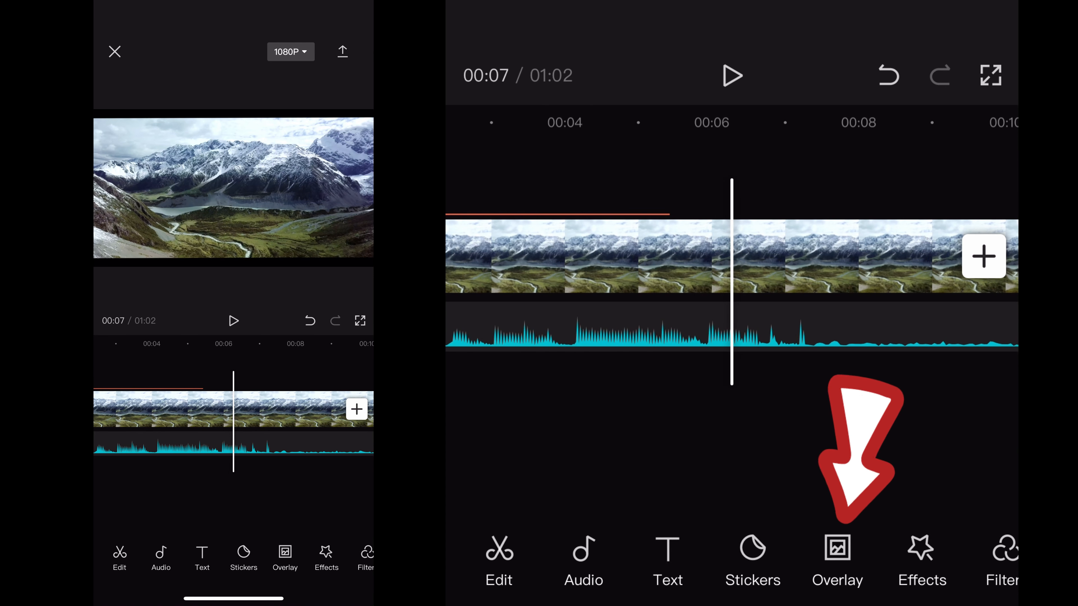
Switch to the Overlay section of the mountain landscape project.
{"action": "left_click", "coordinate": [837, 560]}
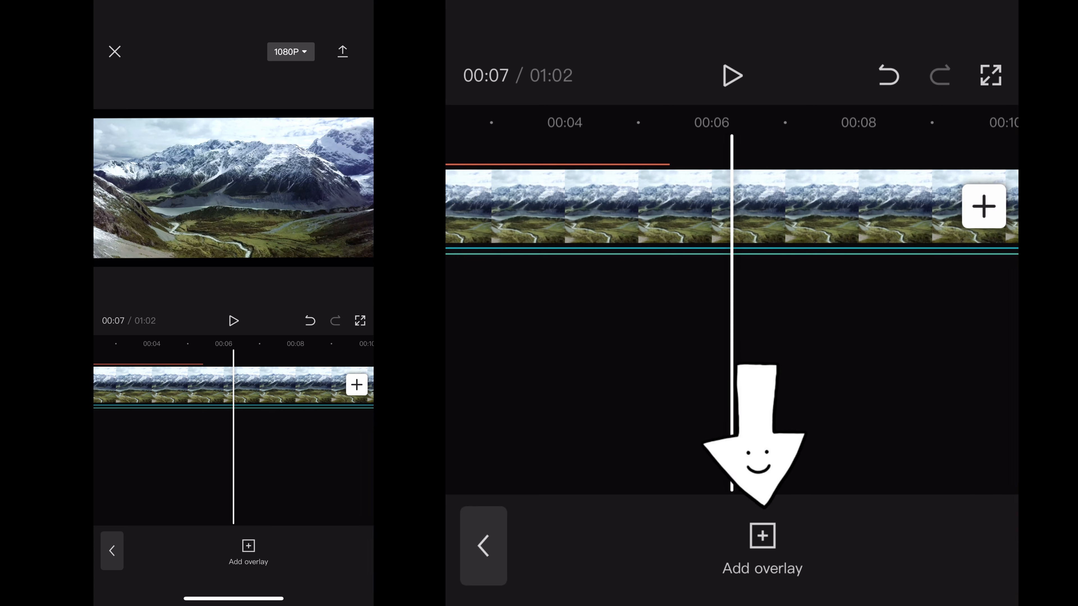
Add the smiling man's clip from the gallery as a new overlay track.
{"action": "left_click", "coordinate": [762, 536]}
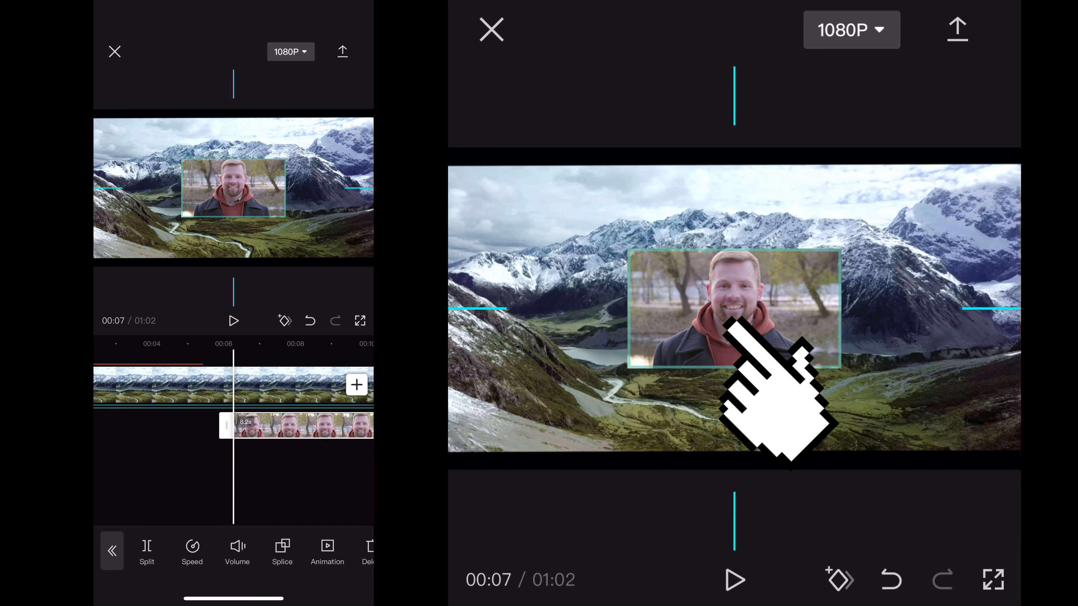
Shrink the man's overlay and drag it into the bottom-right corner of the frame.
{"action": "left_click_drag", "start_coordinate": [734, 309], "coordinate": [872, 385]}
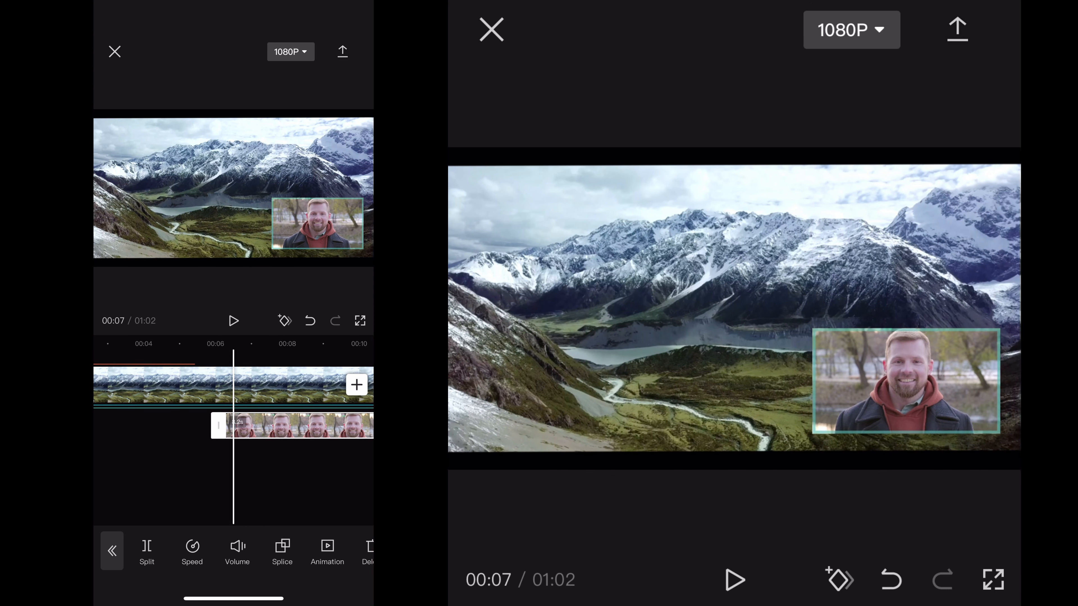
Return to the main timeline and play the project with the picture-in-picture overlay.
{"action": "left_click", "coordinate": [233, 321]}
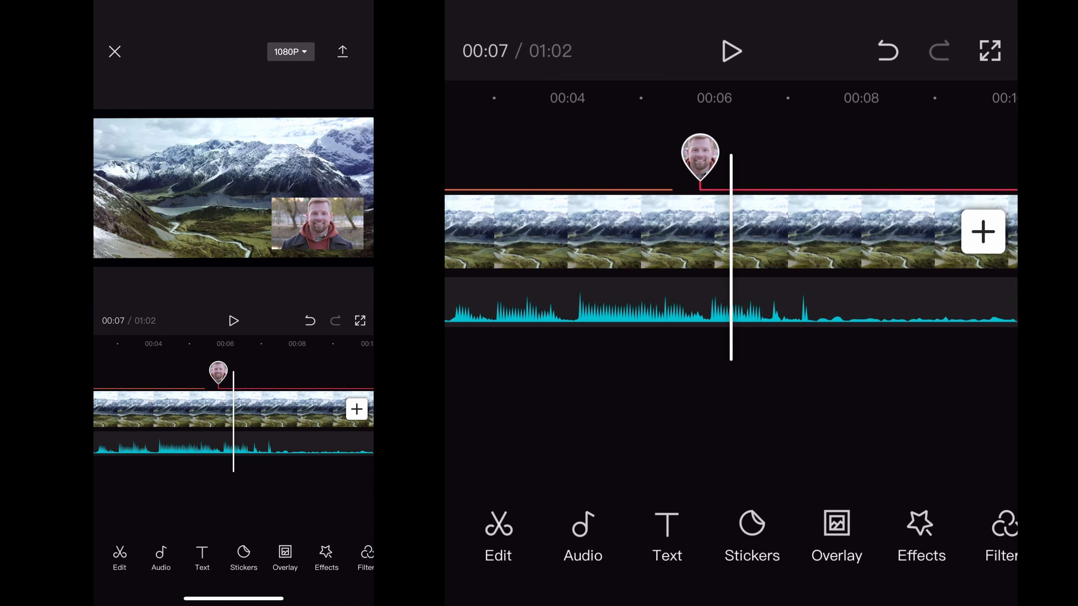
{"action": "left_click", "coordinate": [732, 51]}
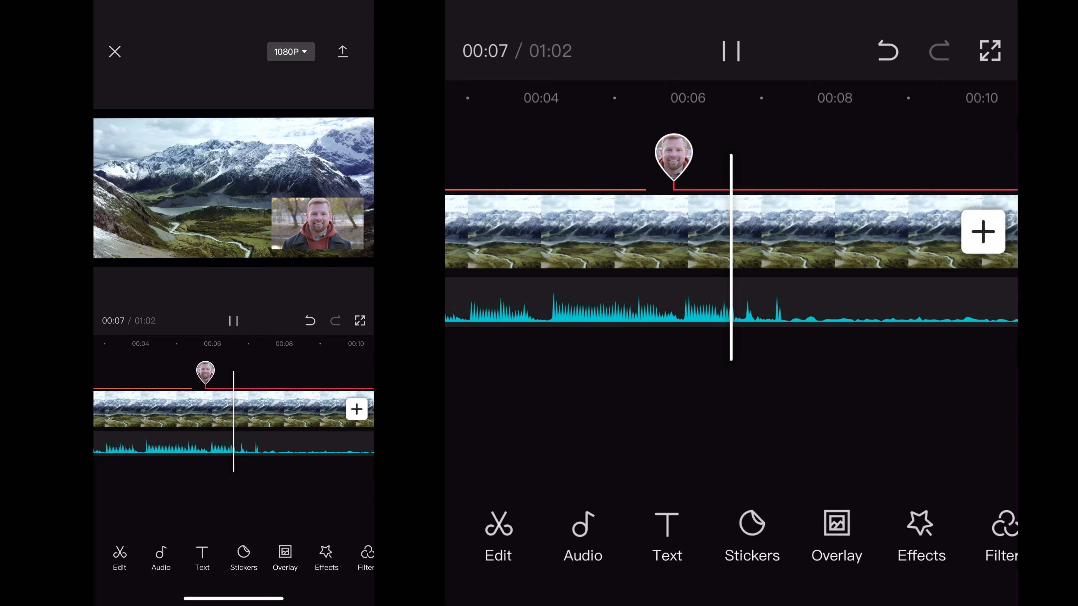